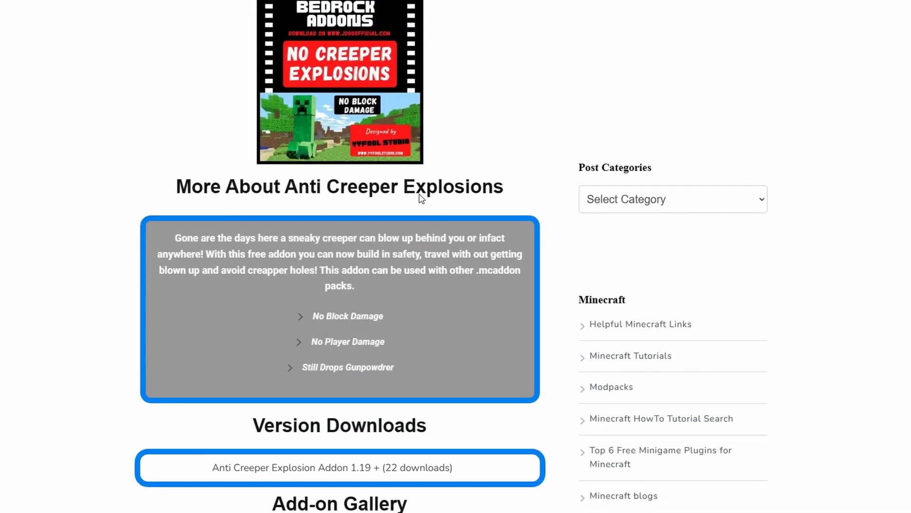
- Download the Anti Creeper Explosion addon from the live post's link, then view All Downloads
scroll(down, 3)
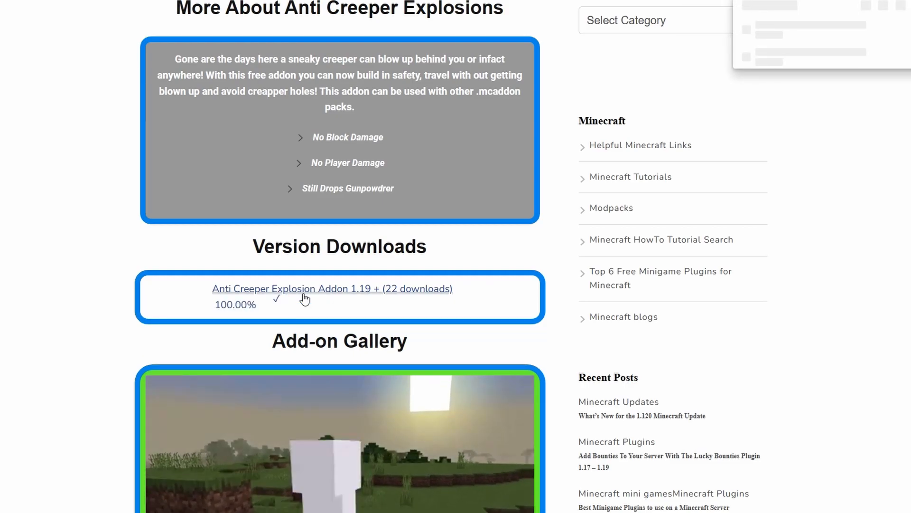
click(332, 289)
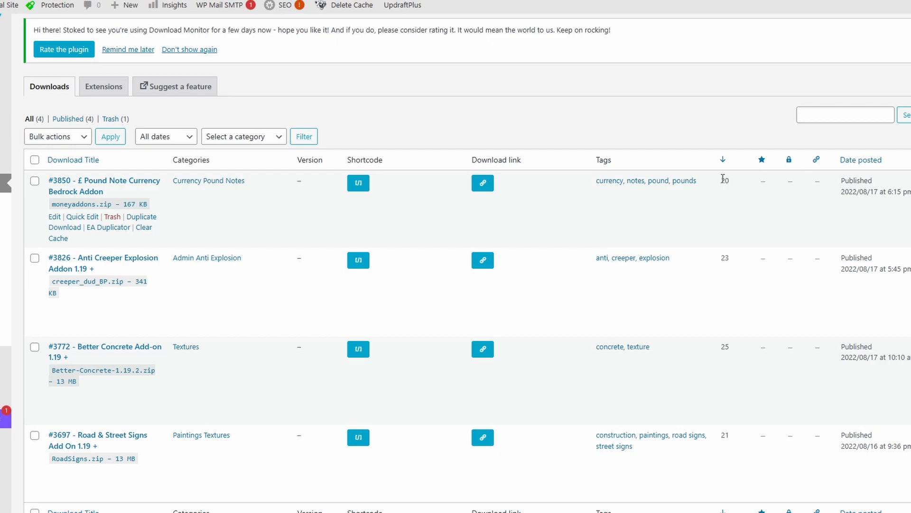
mouse_move(358, 185)
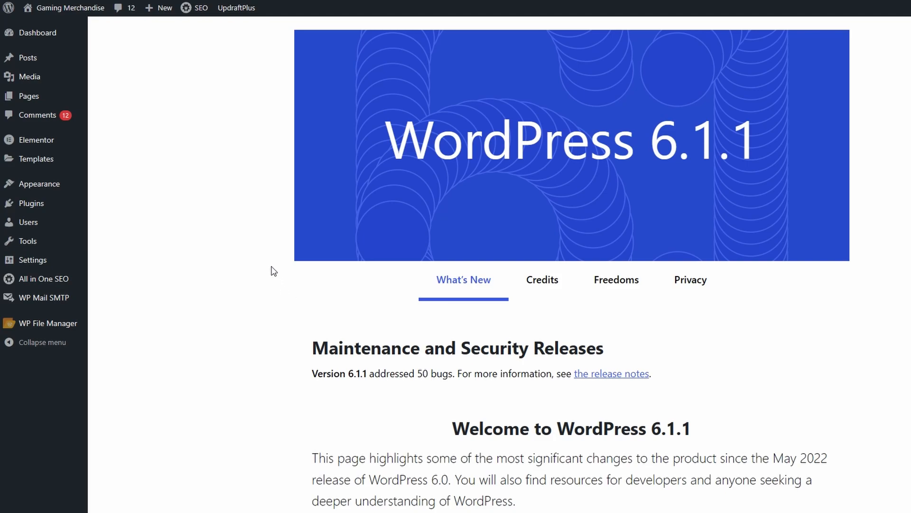
mouse_move(205, 255)
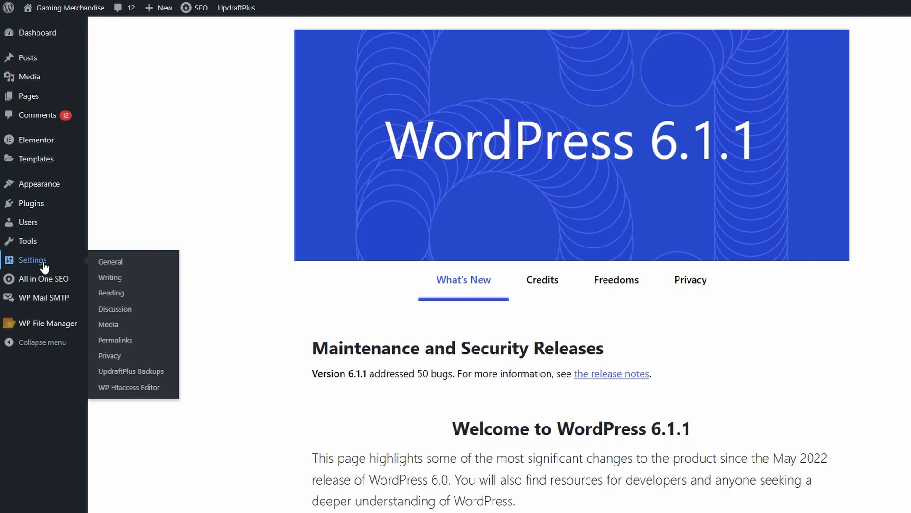
- Save the General Settings for the Gaming Merchandise site with timezone UTC+0
click(110, 261)
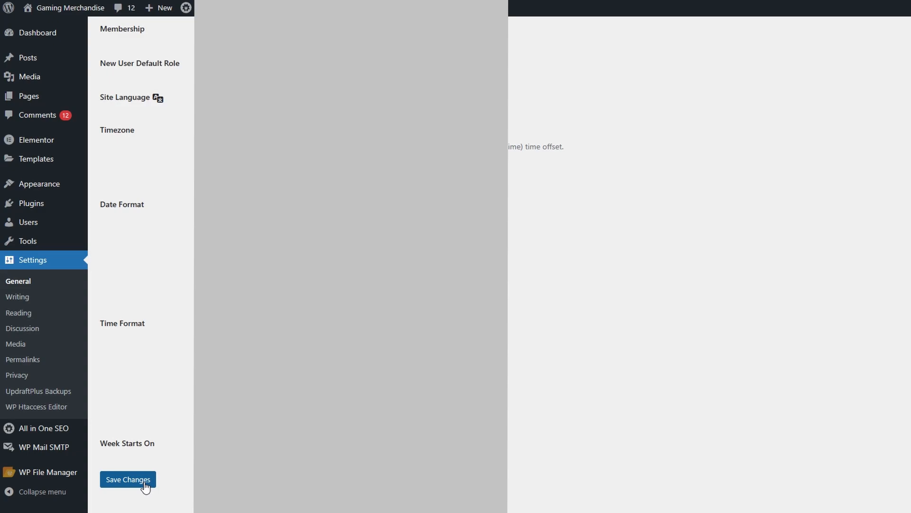
click(128, 478)
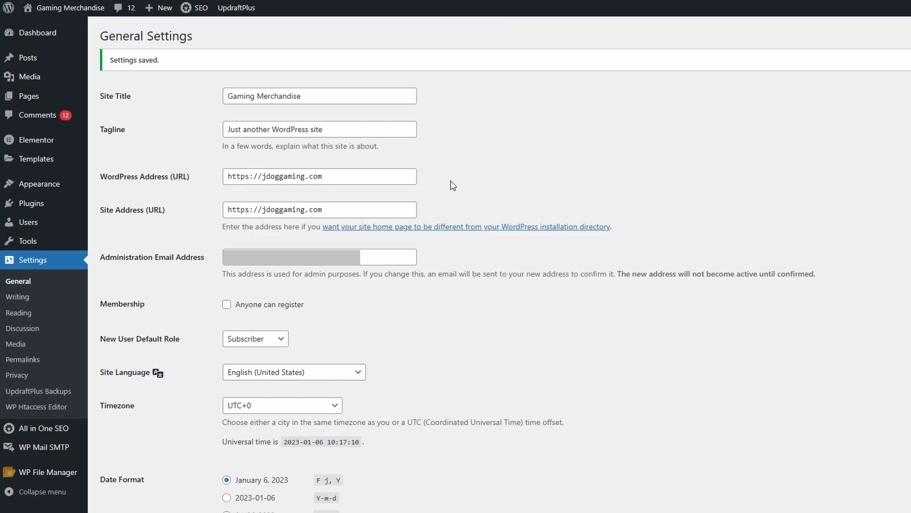
- Search the plugin directory for 'download' and install and activate Download Monitor
click(29, 203)
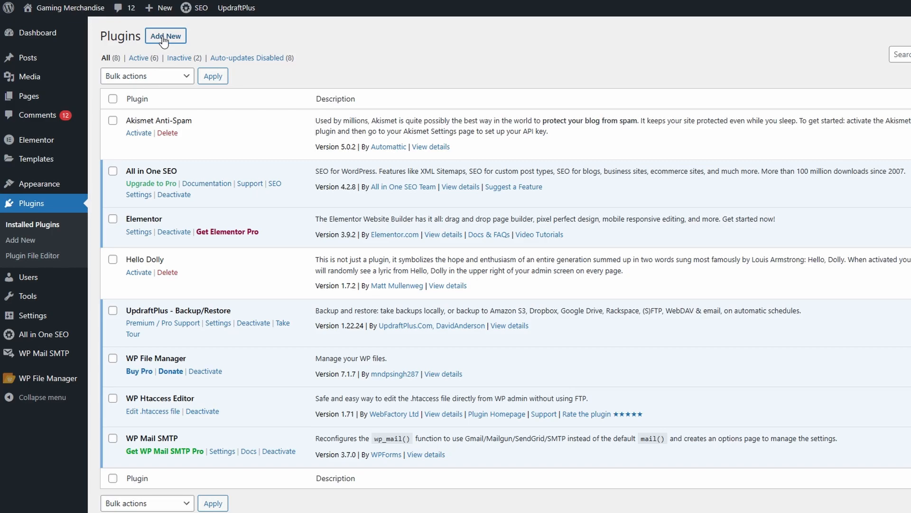
click(165, 36)
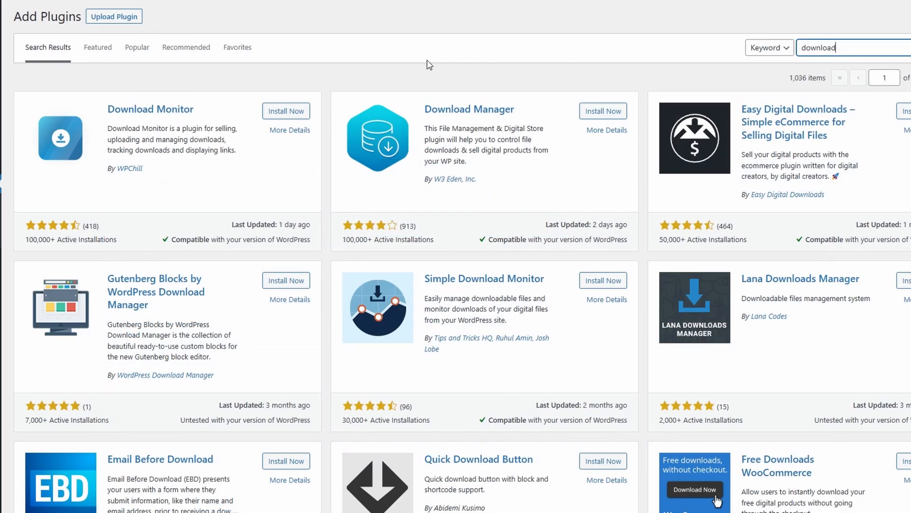
mouse_move(171, 109)
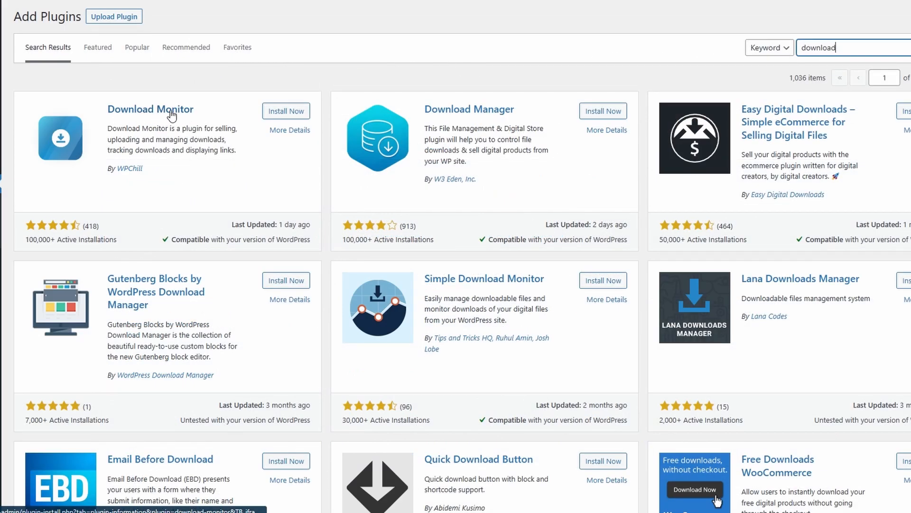
mouse_move(270, 125)
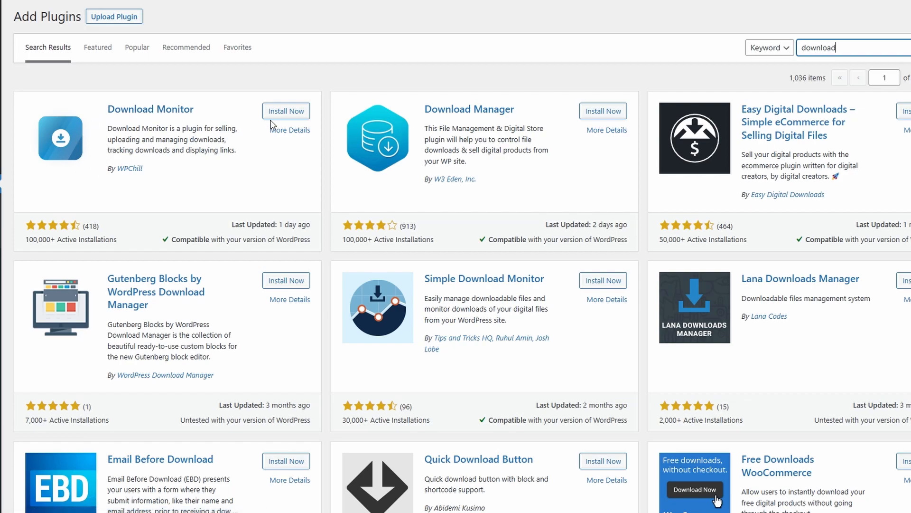
click(286, 111)
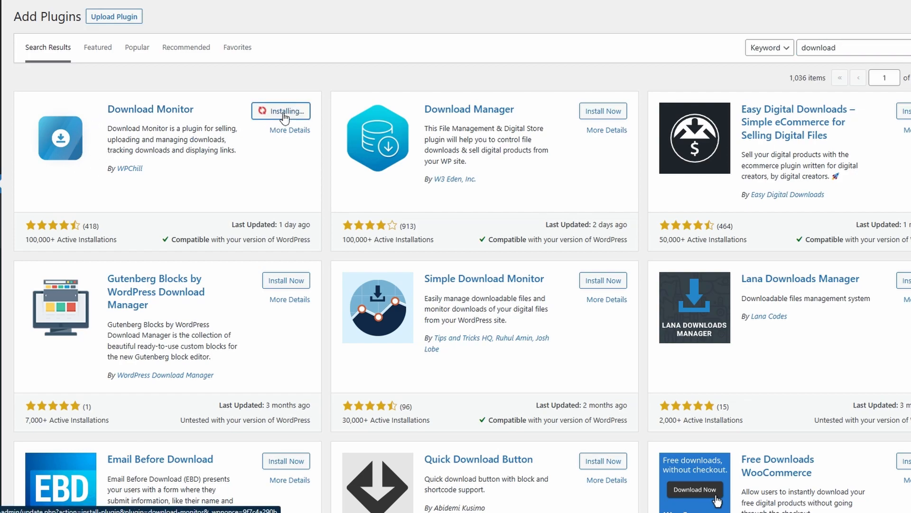
click(281, 111)
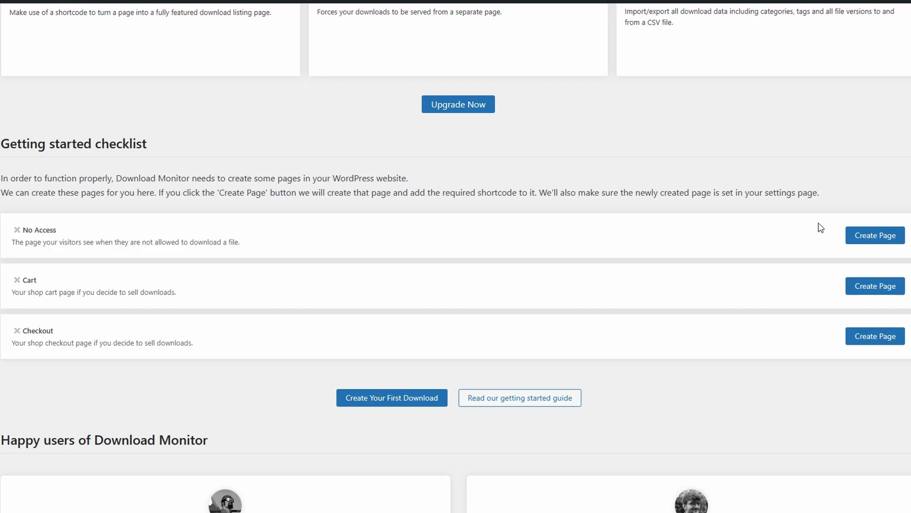
mouse_move(43, 290)
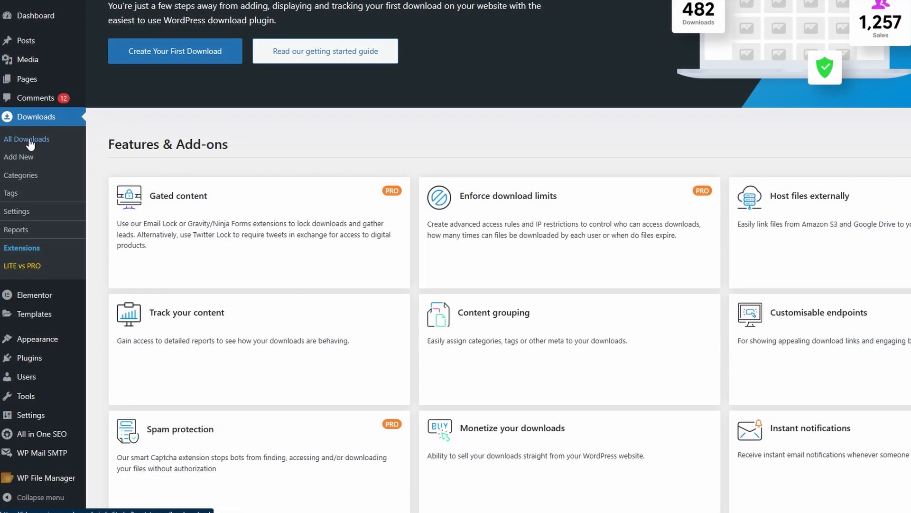
- View Download Monitor's All Downloads list, currently empty
click(26, 138)
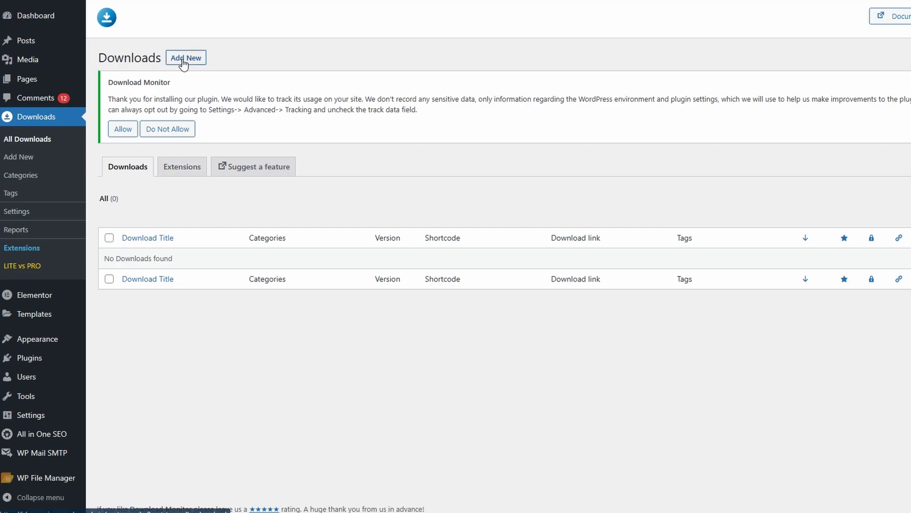
mouse_move(19, 156)
text(Test download)
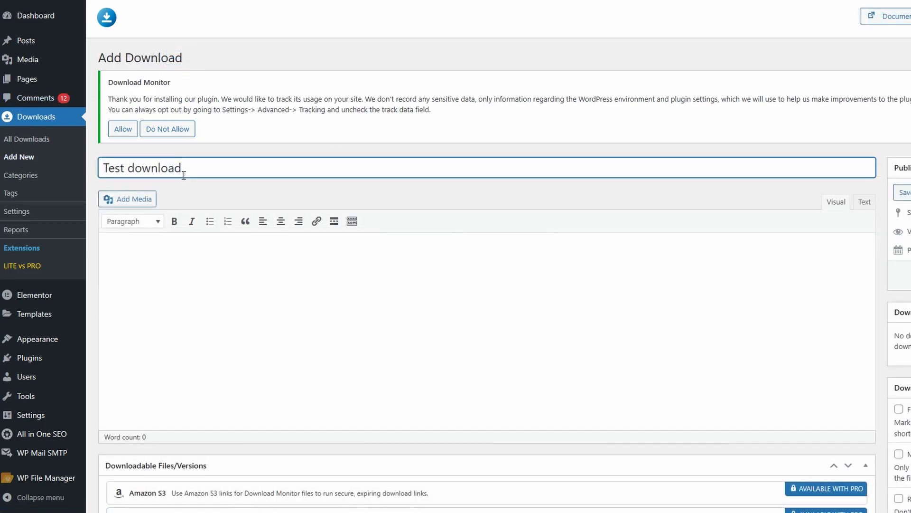
- Enter 20 as the new download's manual download count
click(180, 267)
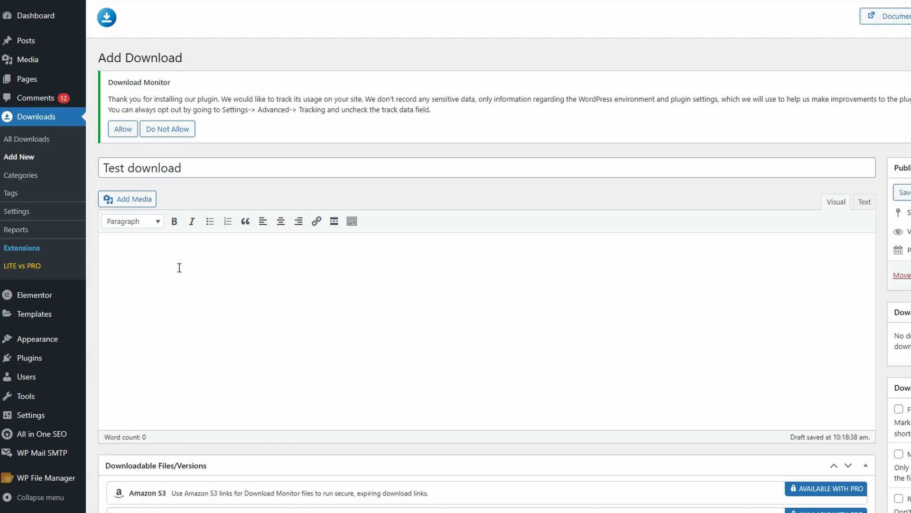
scroll(down, 3)
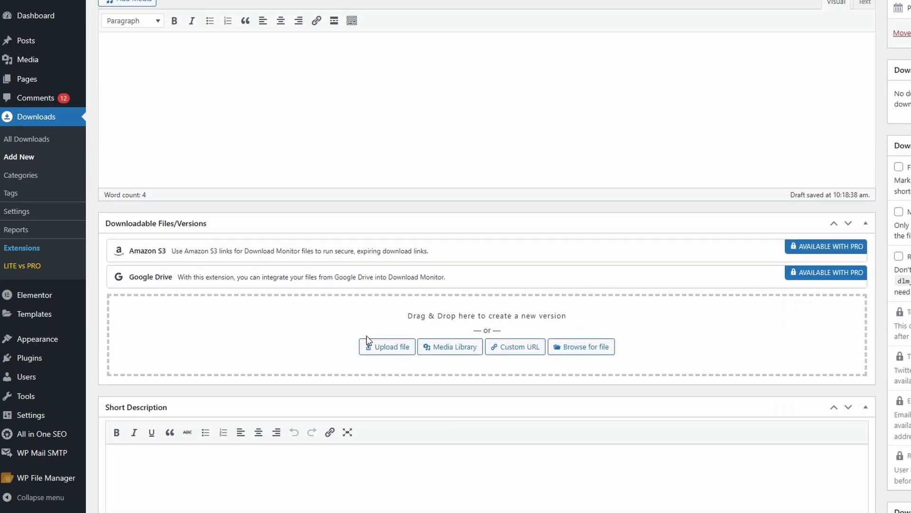
mouse_move(515, 347)
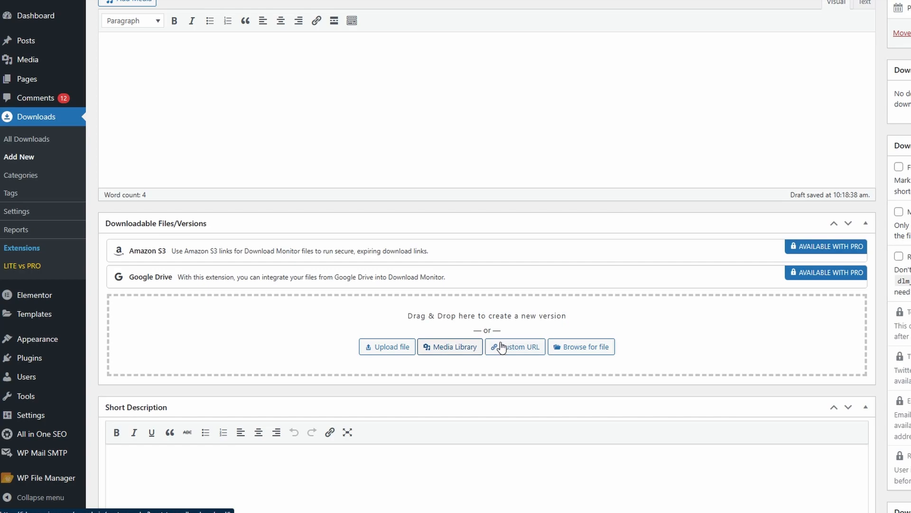
mouse_move(599, 354)
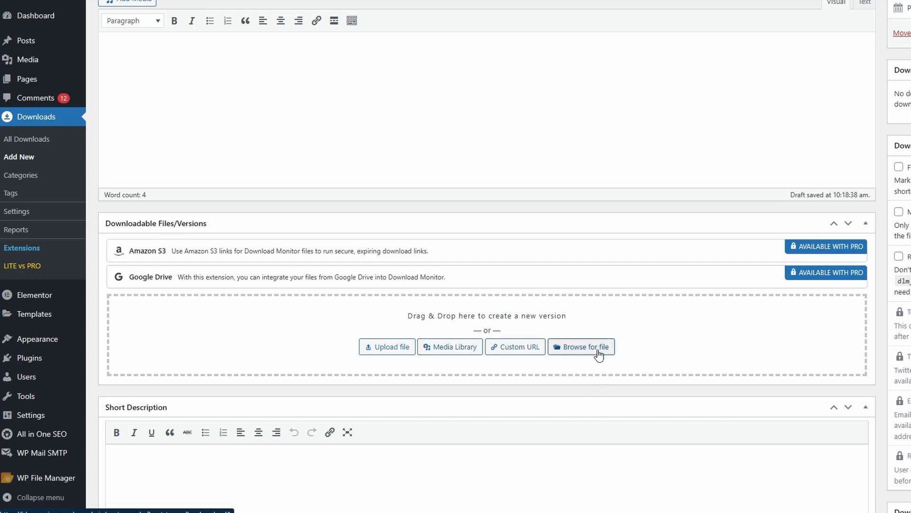
mouse_move(485, 273)
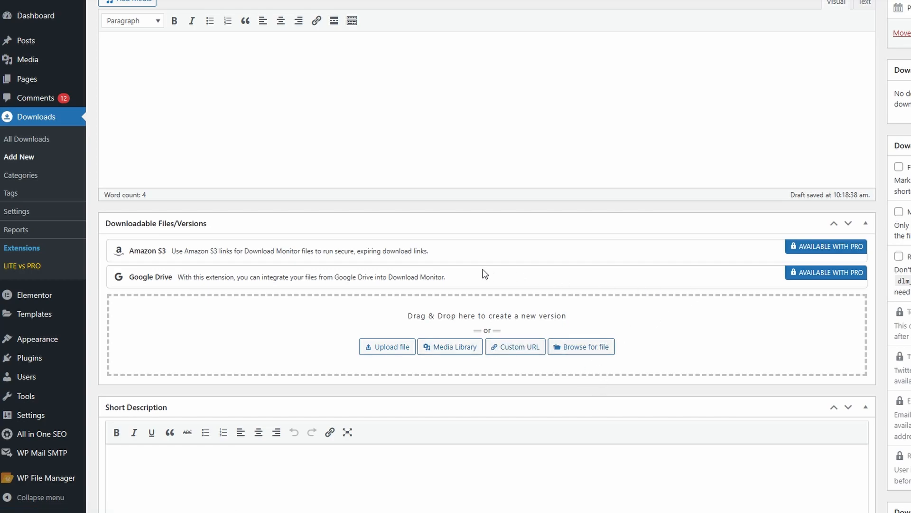
mouse_move(162, 250)
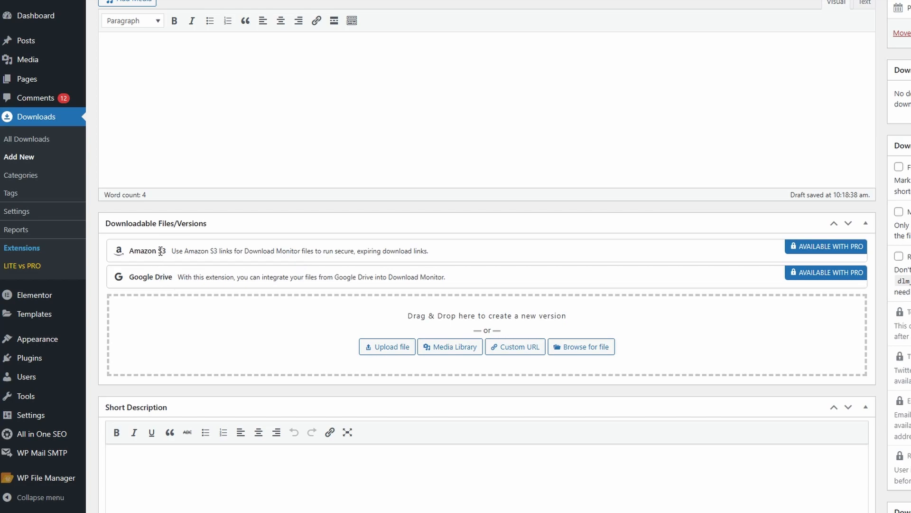
click(386, 347)
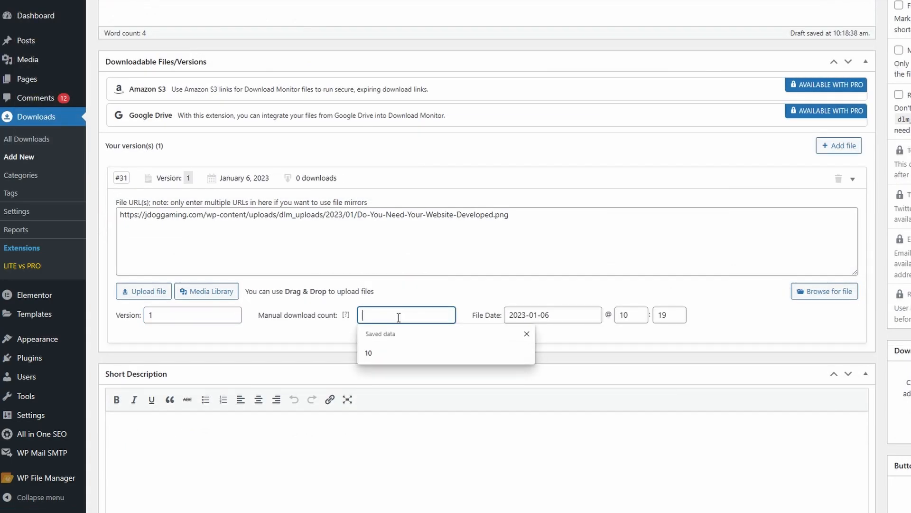
text(2)
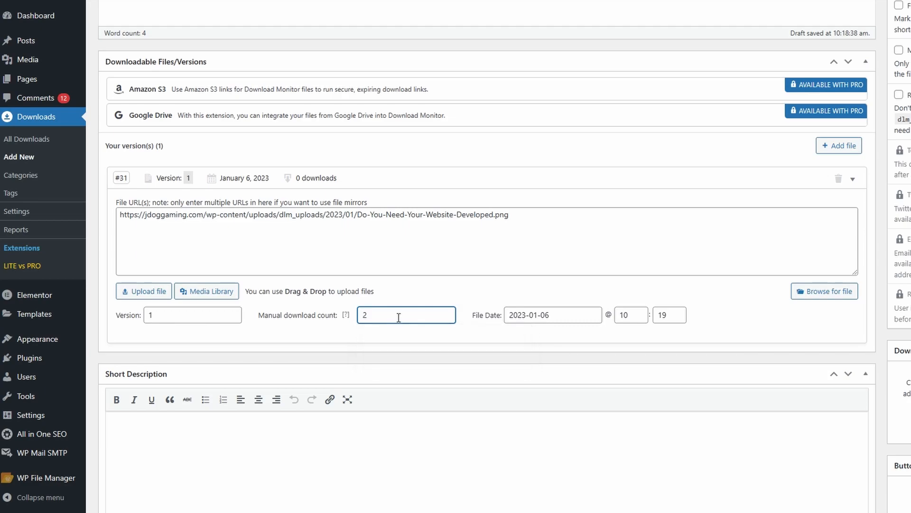
text(0)
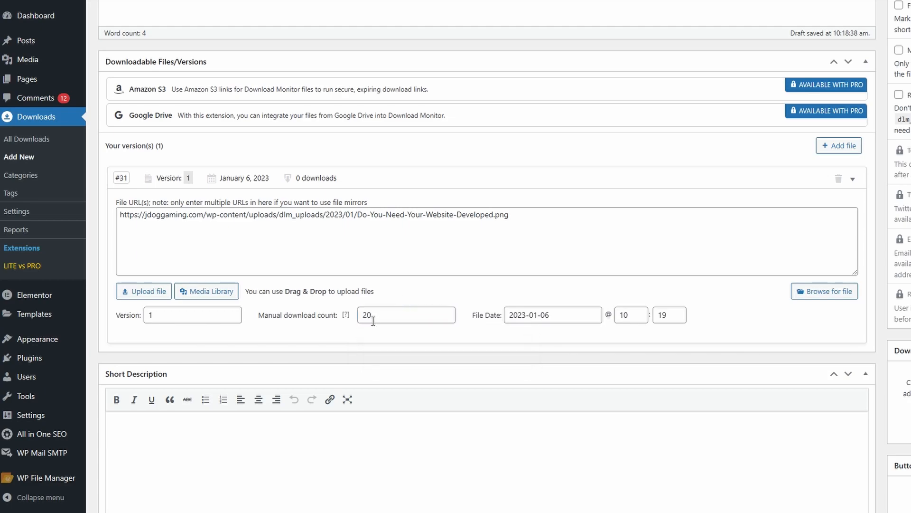
mouse_move(690, 314)
text(A very cool download.)
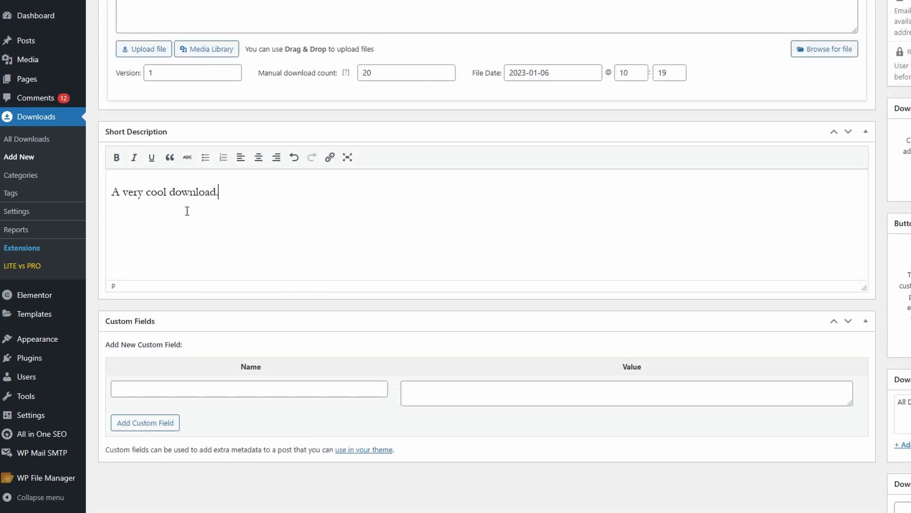
mouse_move(237, 374)
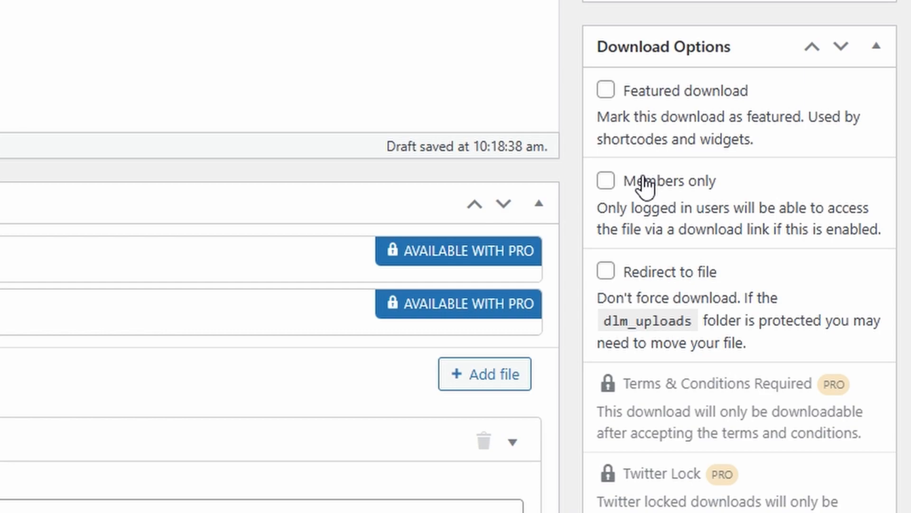
mouse_move(607, 271)
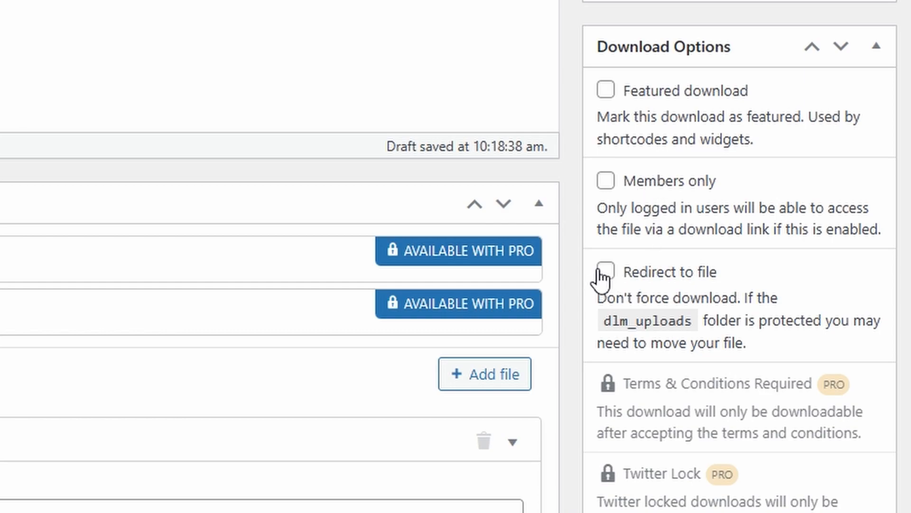
- Scroll through Download Options to reach the featured image area for the custom website banner
scroll(down, 3)
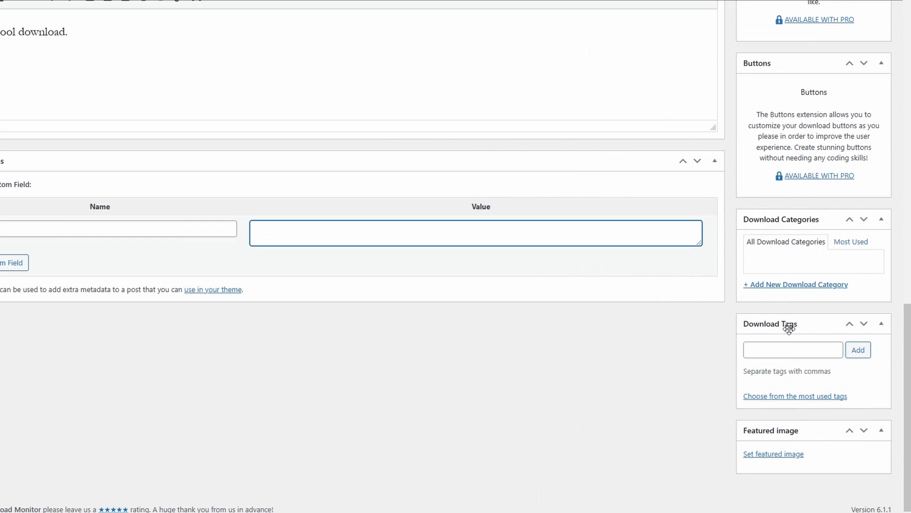
mouse_move(784, 458)
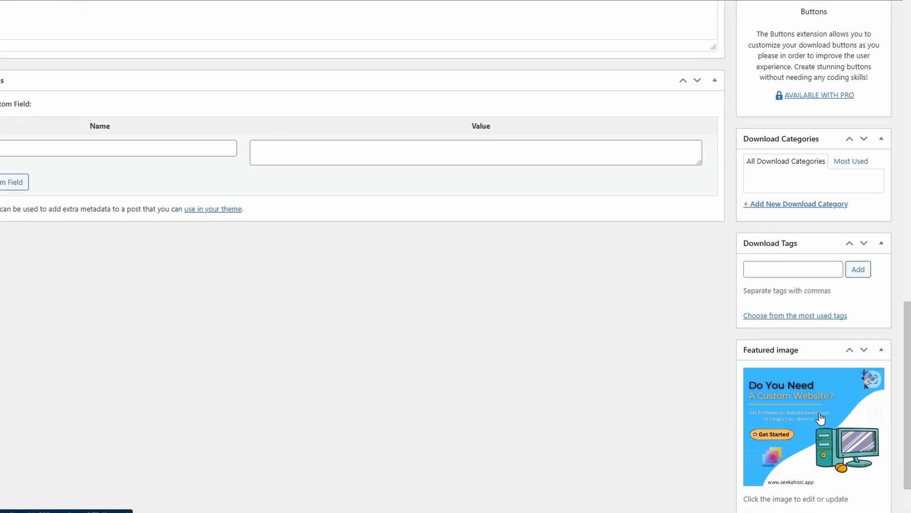
scroll(up, 3)
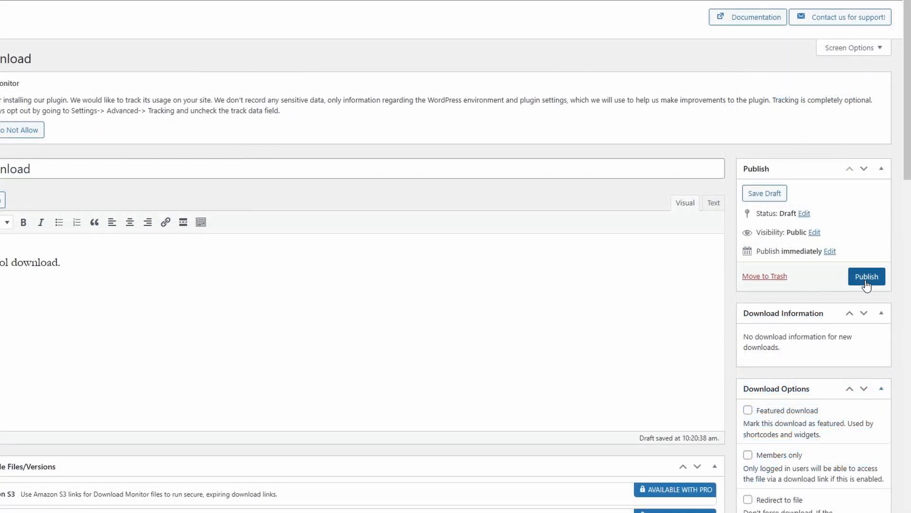
- Publish the Test download, giving it shortcode [download id="29"]
click(865, 277)
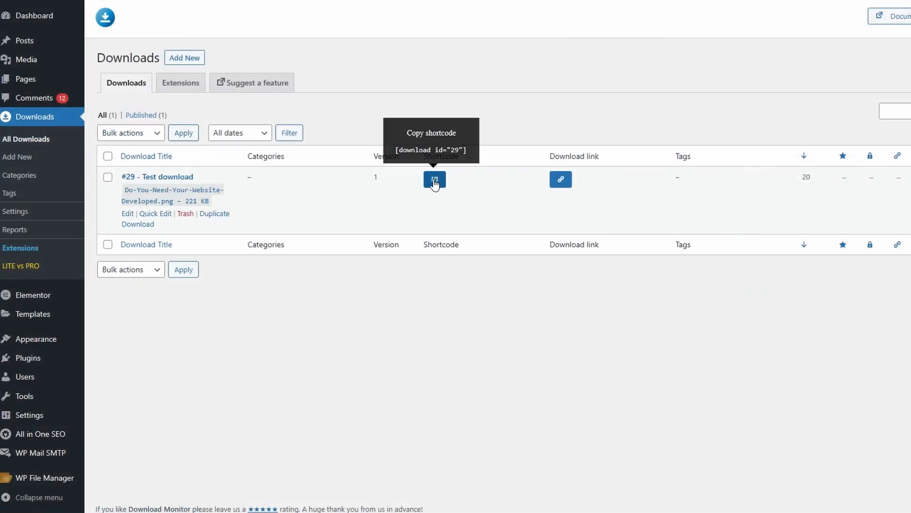
mouse_move(832, 208)
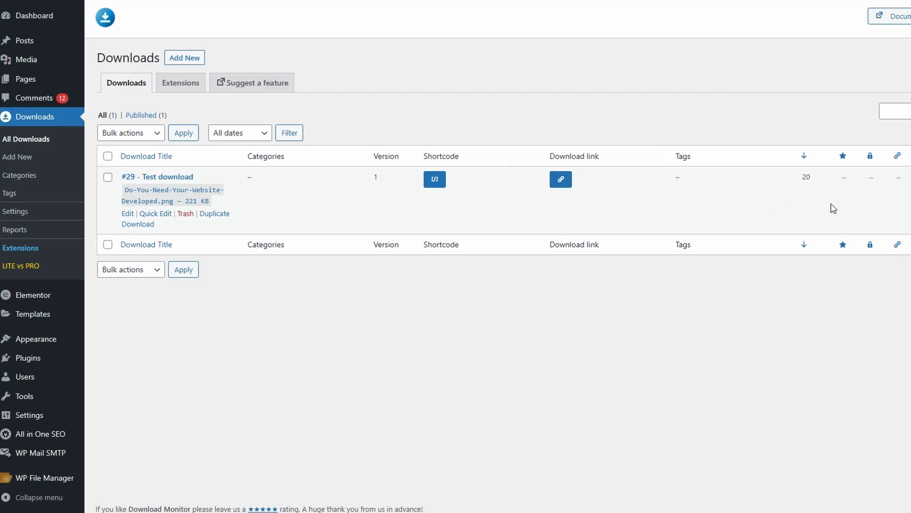
mouse_move(805, 178)
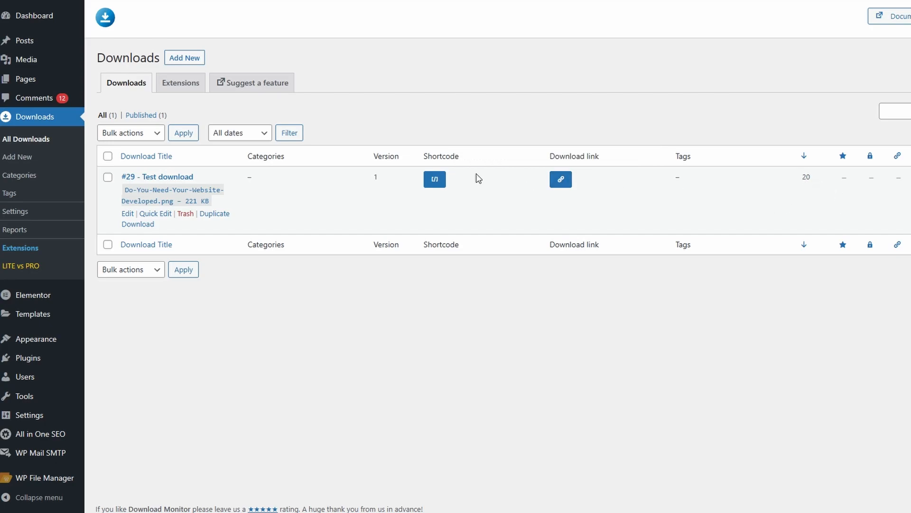
click(434, 179)
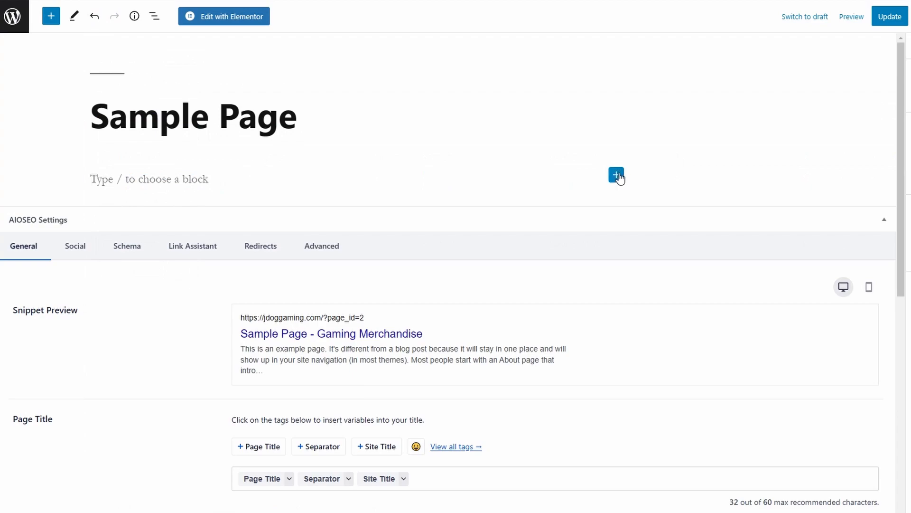
- Add a Shortcode block with [download id='29'] to the Sample Page and update it
click(615, 174)
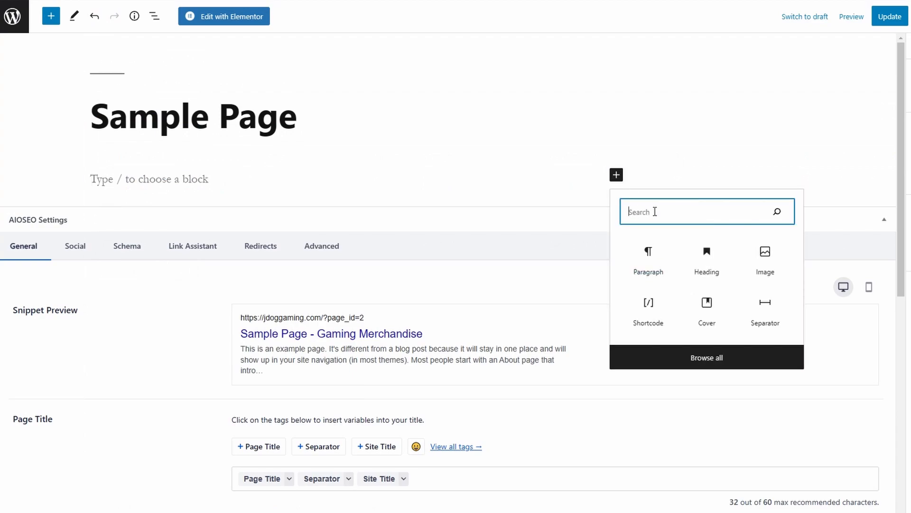
mouse_move(648, 305)
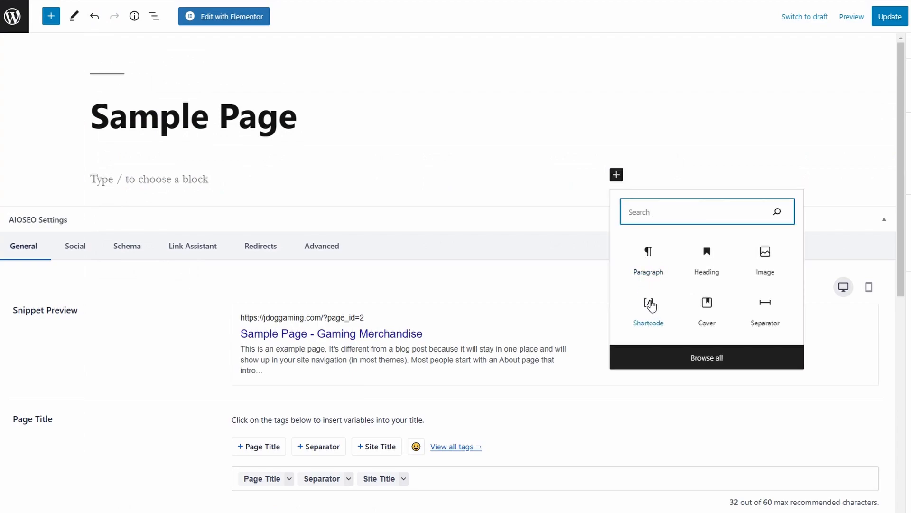
click(889, 16)
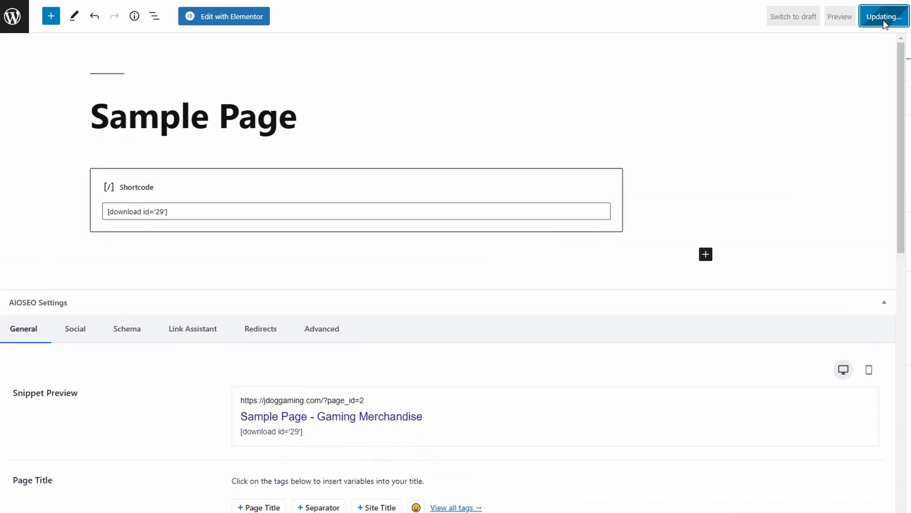
click(884, 16)
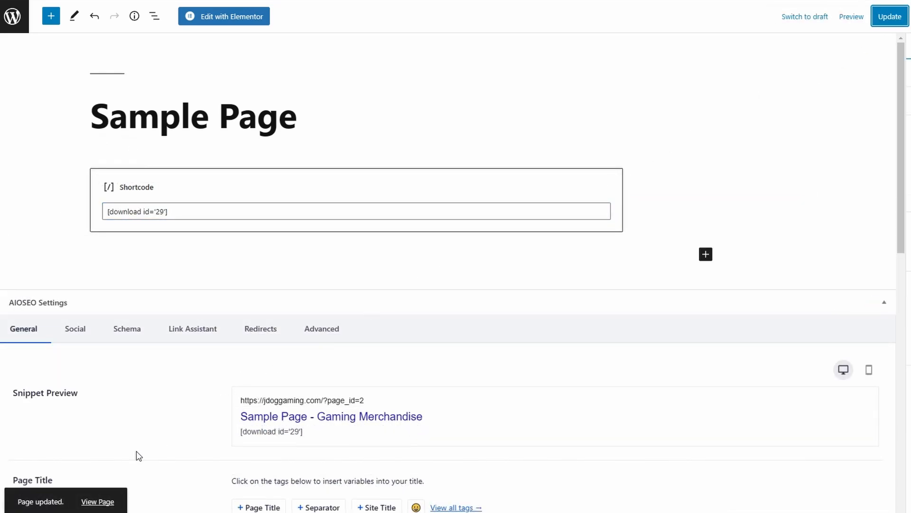
click(97, 502)
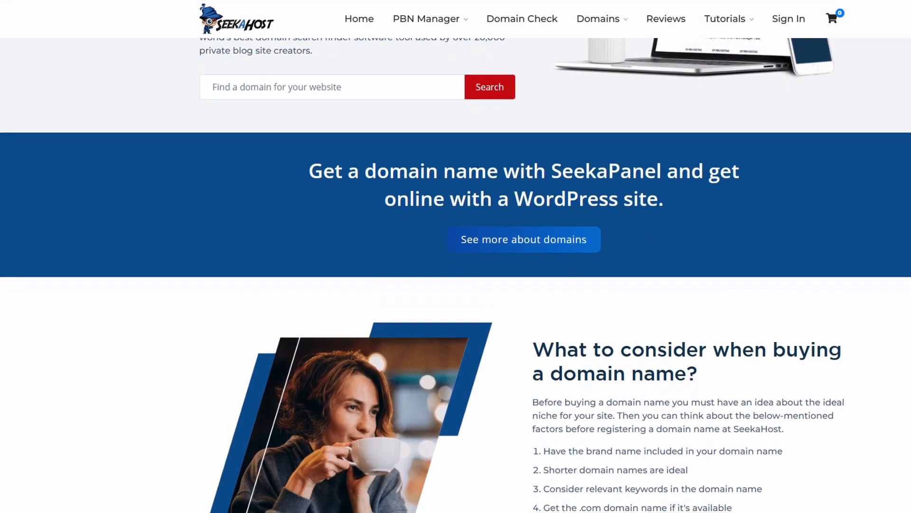
scroll(down, 3)
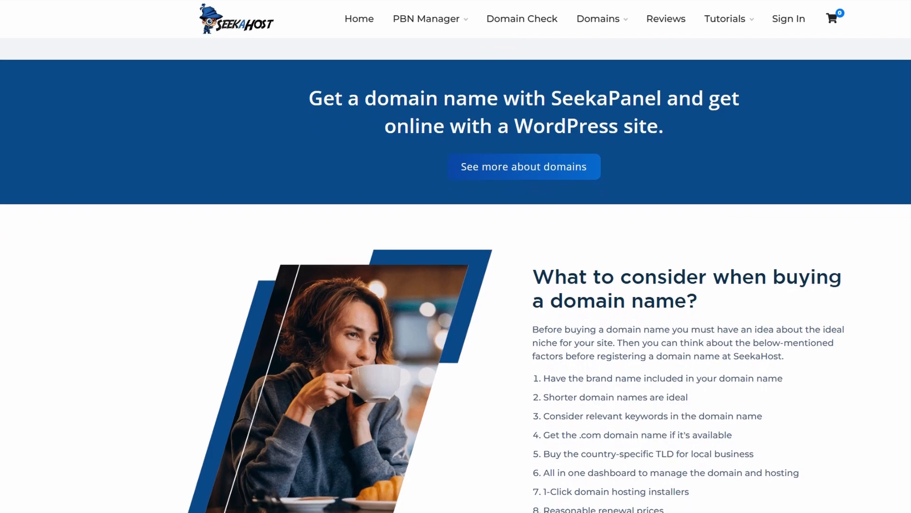
scroll(down, 3)
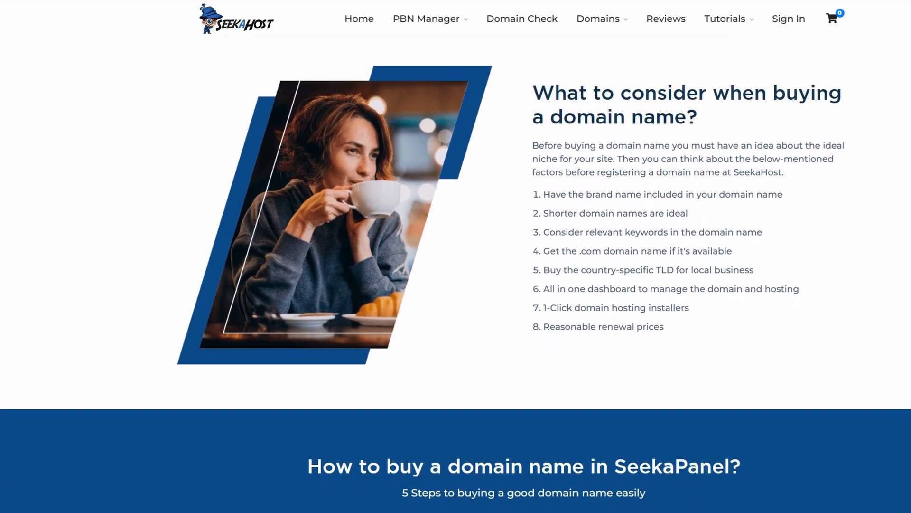
scroll(down, 3)
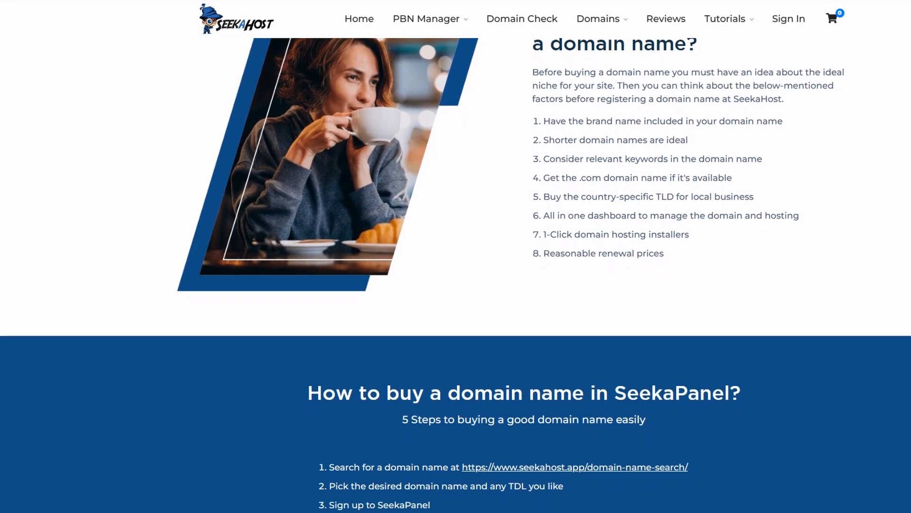